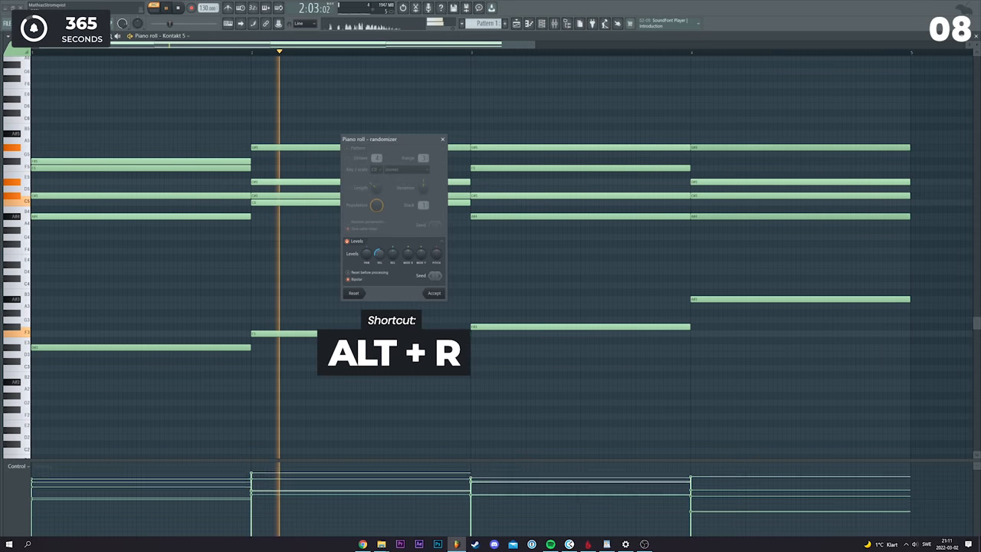
Randomize the notes of the piano-roll melody
{"action": "key", "text": "alt+s"}
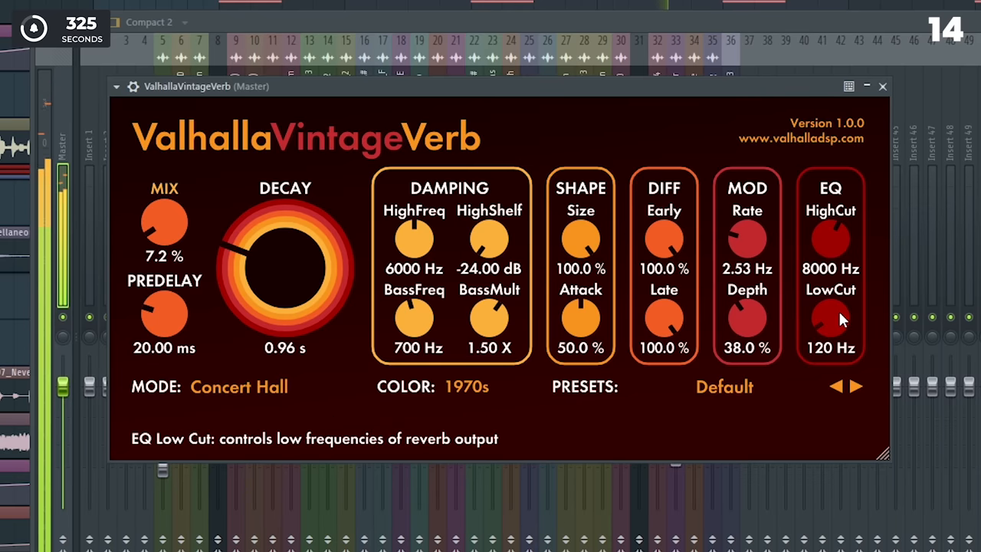
Raise the Pro-Q low-cut to around 400 Hz and reverse the vocal sample
{"action": "left_click_drag", "start_coordinate": [831, 317], "coordinate": [840, 307]}
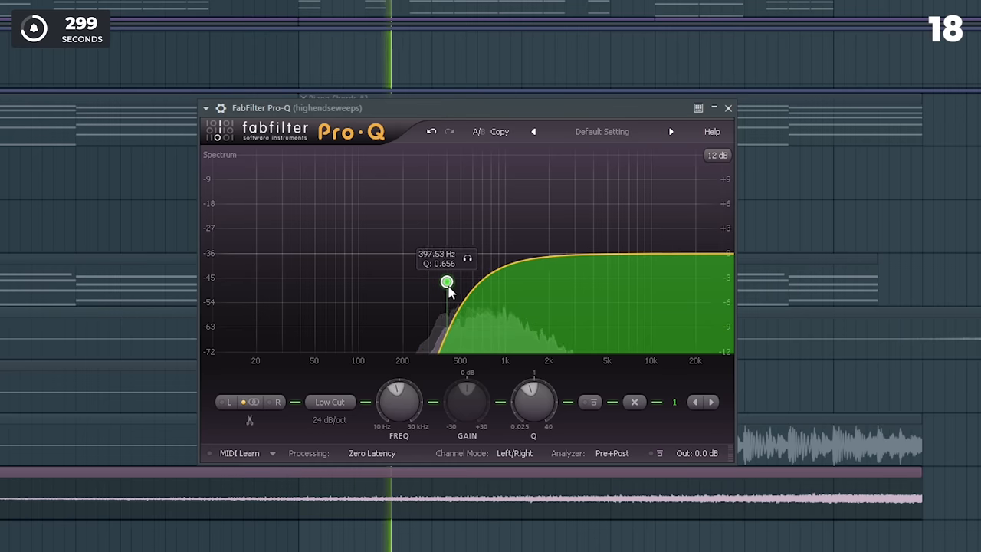
{"action": "left_click_drag", "start_coordinate": [448, 282], "coordinate": [493, 283]}
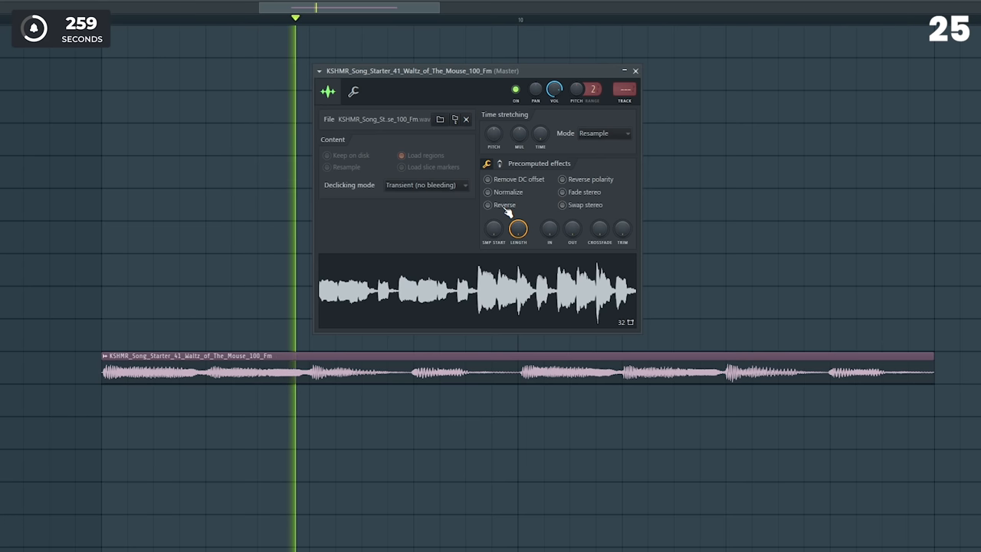
{"action": "left_click", "coordinate": [487, 206]}
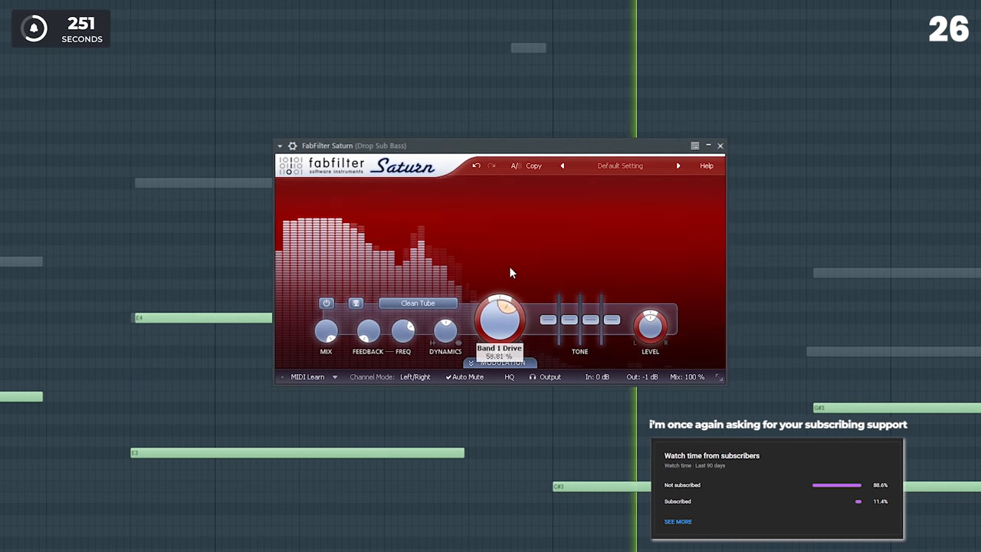
Raise Saturn band 1 drive, audition a vocal chop slice, and narrow Ozone Imager width to about -40
{"action": "left_click", "coordinate": [718, 144]}
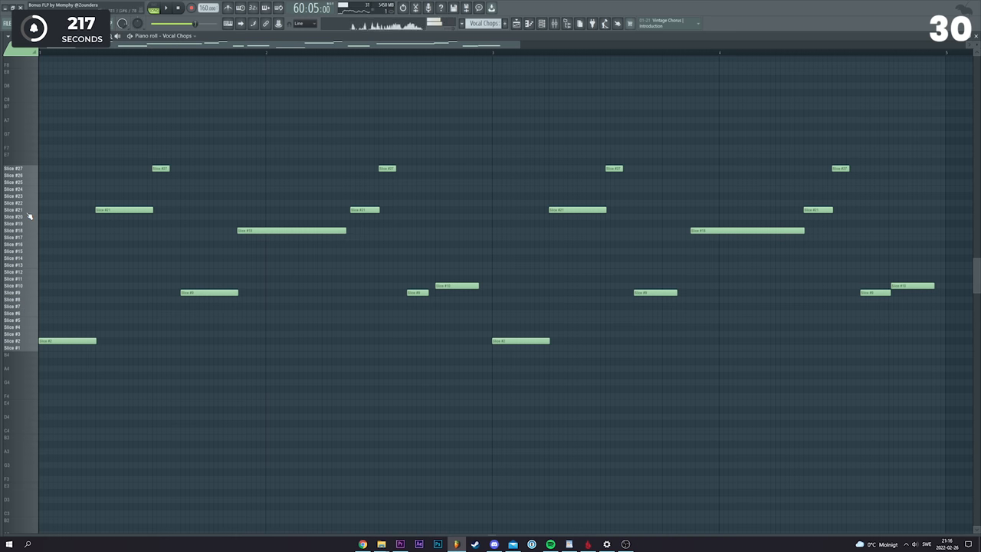
{"action": "left_click", "coordinate": [166, 7]}
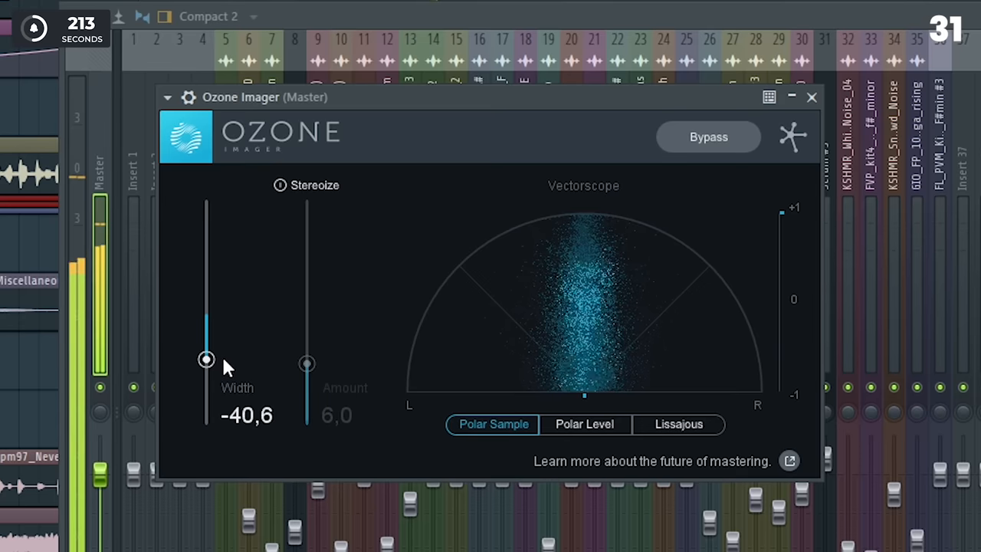
{"action": "left_click_drag", "start_coordinate": [206, 360], "coordinate": [205, 427]}
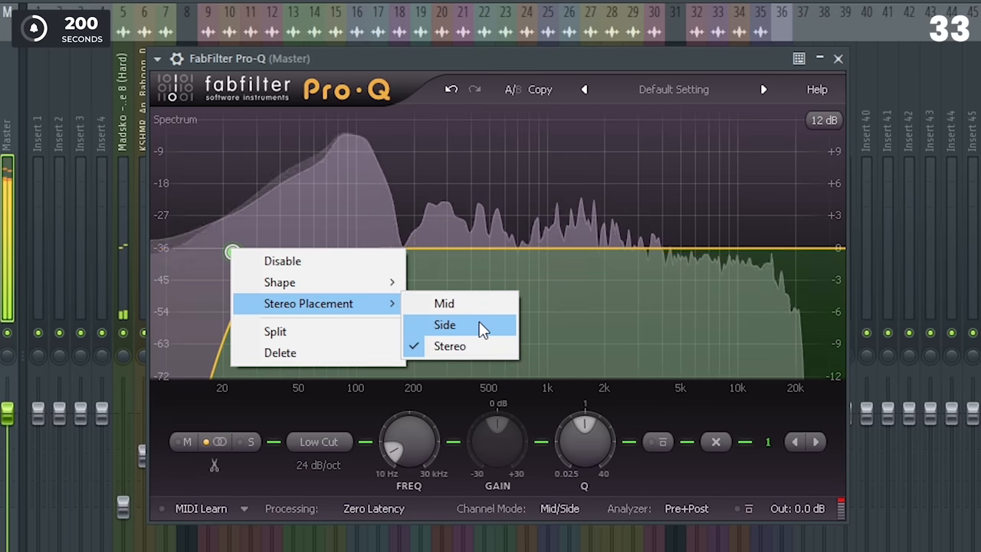
Set the Pro-Q low-cut band's stereo placement to Side only
{"action": "left_click", "coordinate": [444, 325]}
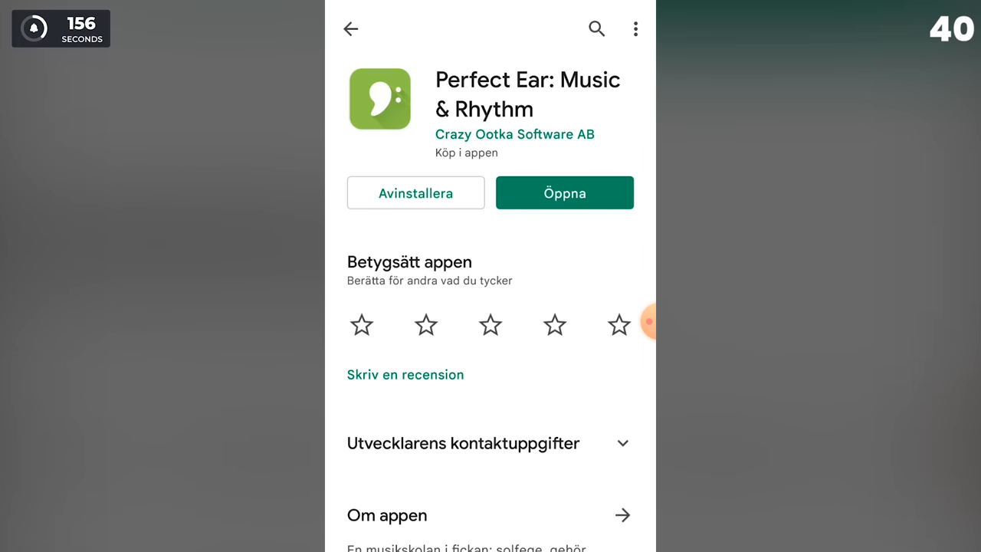
Show the installed Perfect Ear app on its Play Store page
{"action": "left_click", "coordinate": [564, 194]}
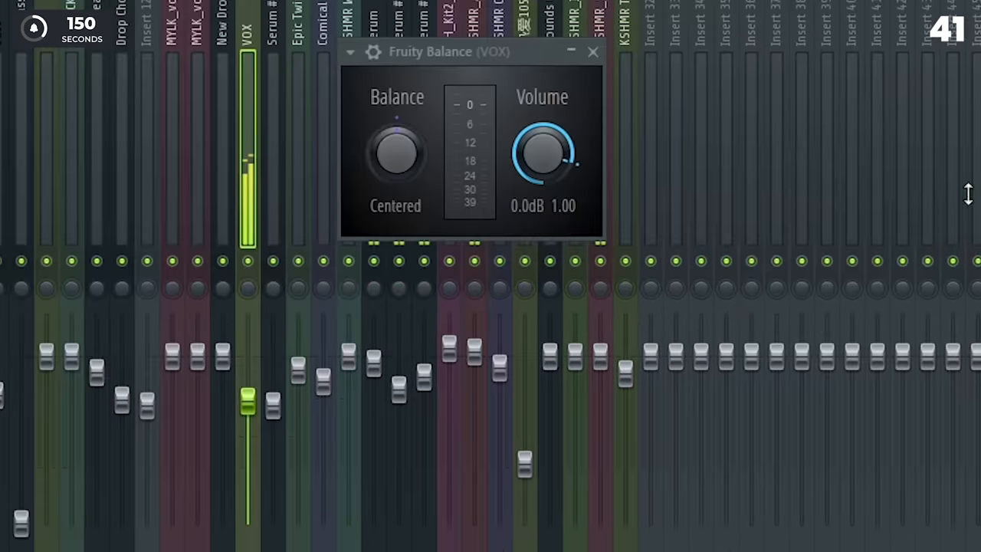
Adjust the Fruity Balance knob and lower the VOX mixer fader level
{"action": "right_click", "coordinate": [544, 153]}
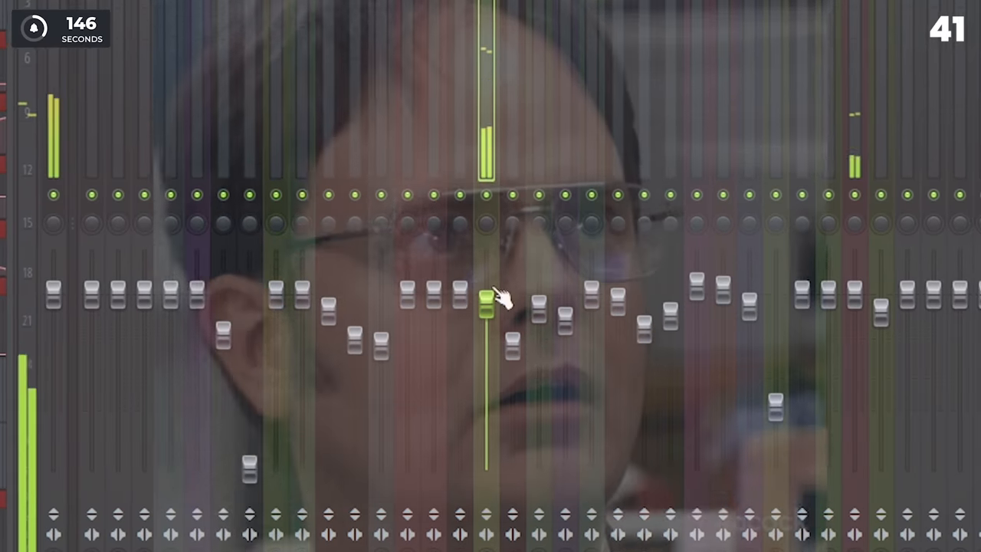
{"action": "left_click_drag", "start_coordinate": [484, 304], "coordinate": [489, 429]}
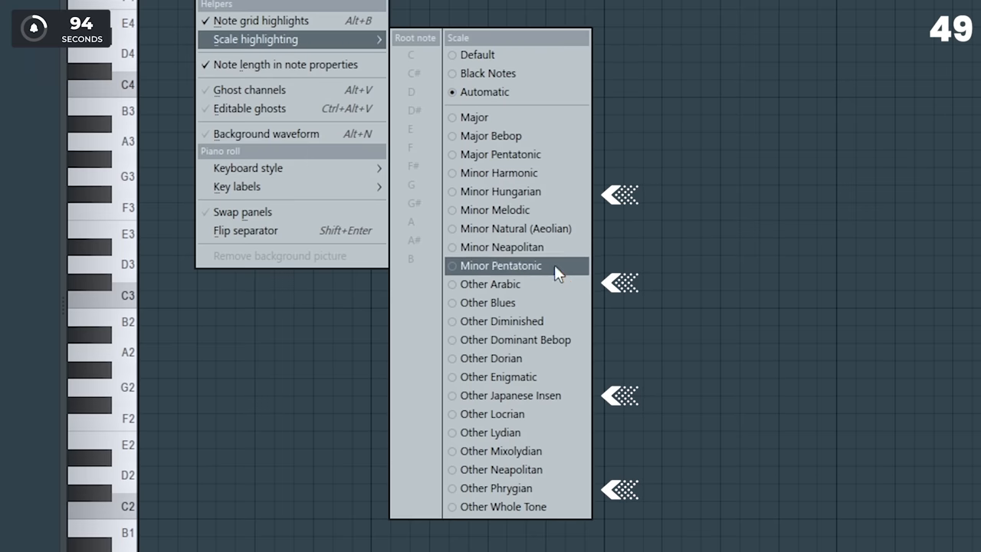
{"action": "mouse_move", "coordinate": [479, 459]}
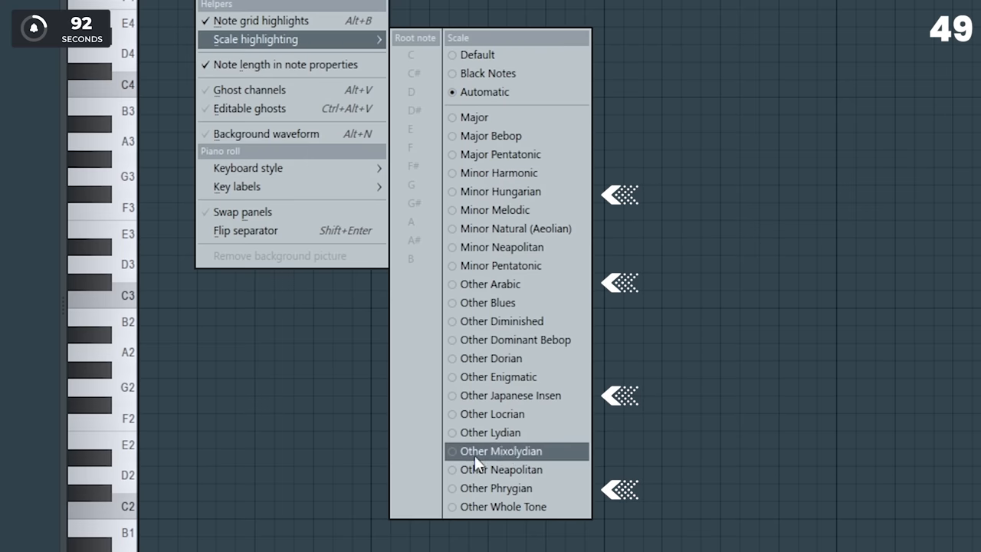
Highlight the Mixolydian scale and save the flat Pro-Q curve as the plugin default
{"action": "left_click", "coordinate": [499, 450]}
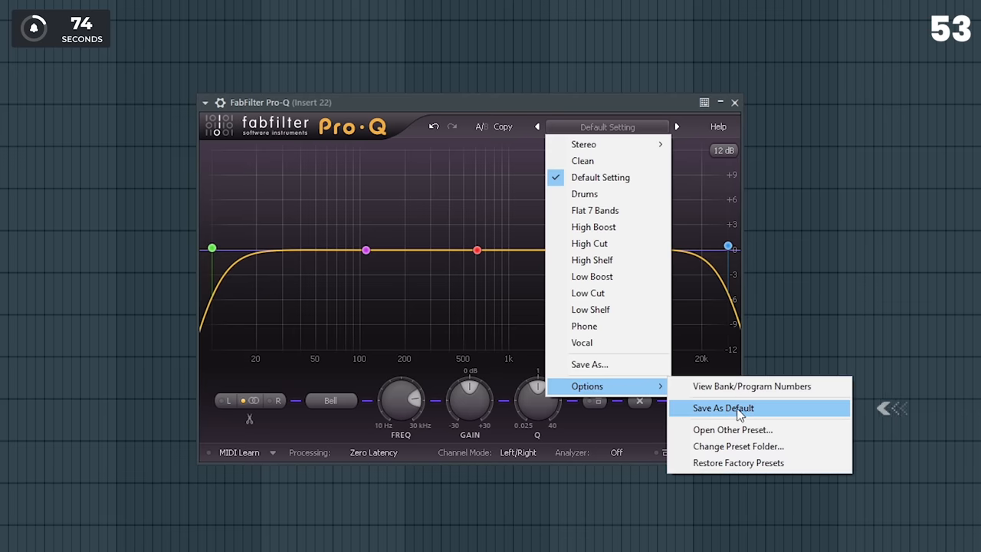
{"action": "left_click", "coordinate": [723, 408]}
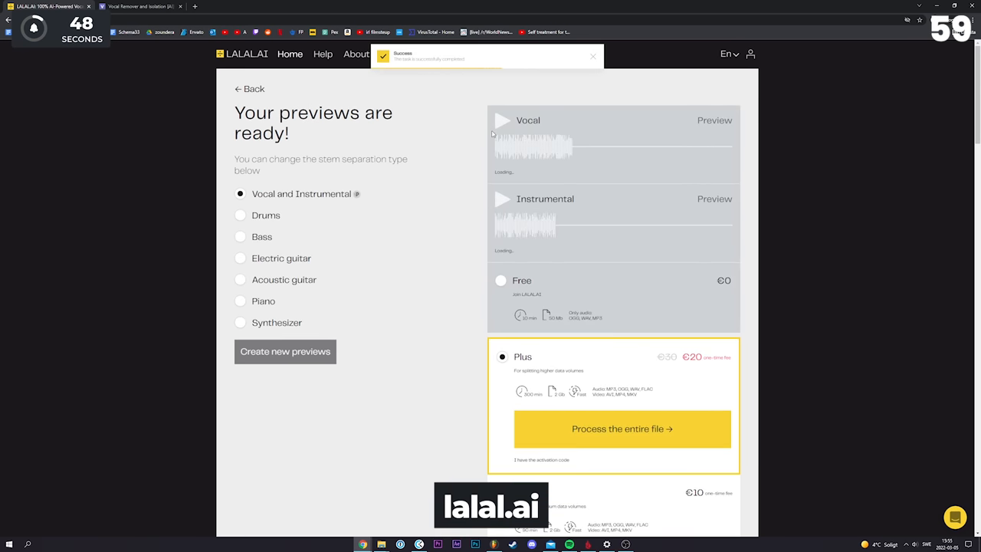
Play the separated vocal stem preview on lalal.ai
{"action": "left_click", "coordinate": [141, 6]}
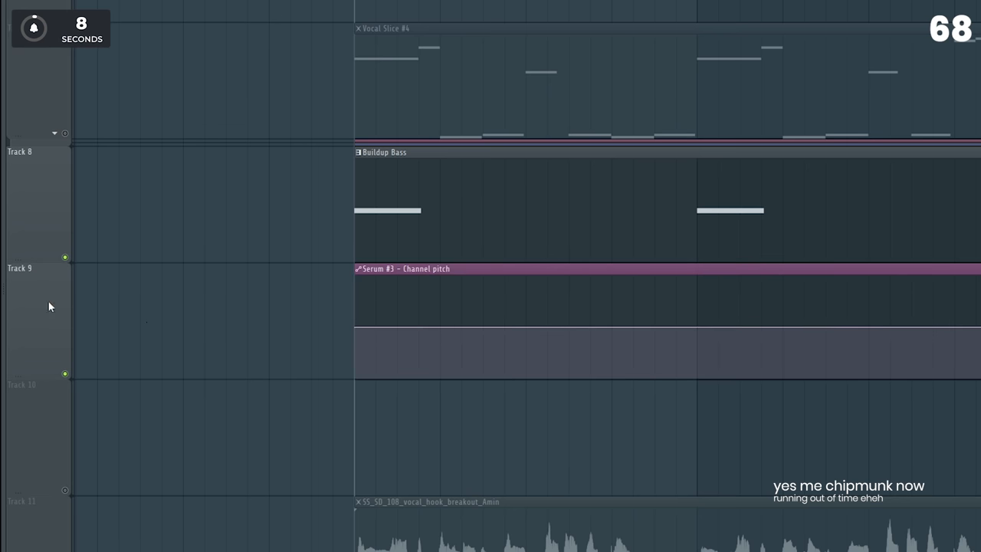
Bring up Track 9's options menu to group it with the track above
{"action": "right_click", "coordinate": [18, 267]}
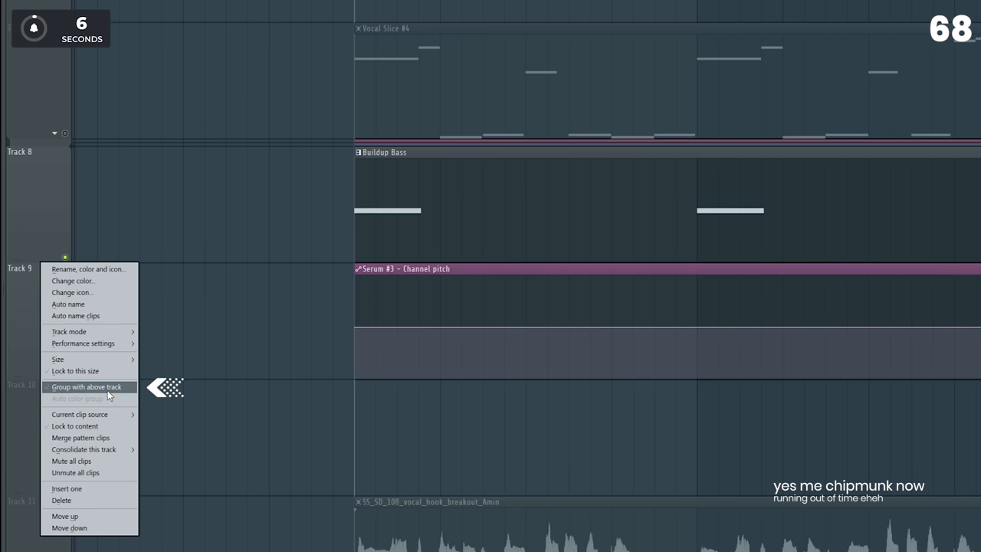